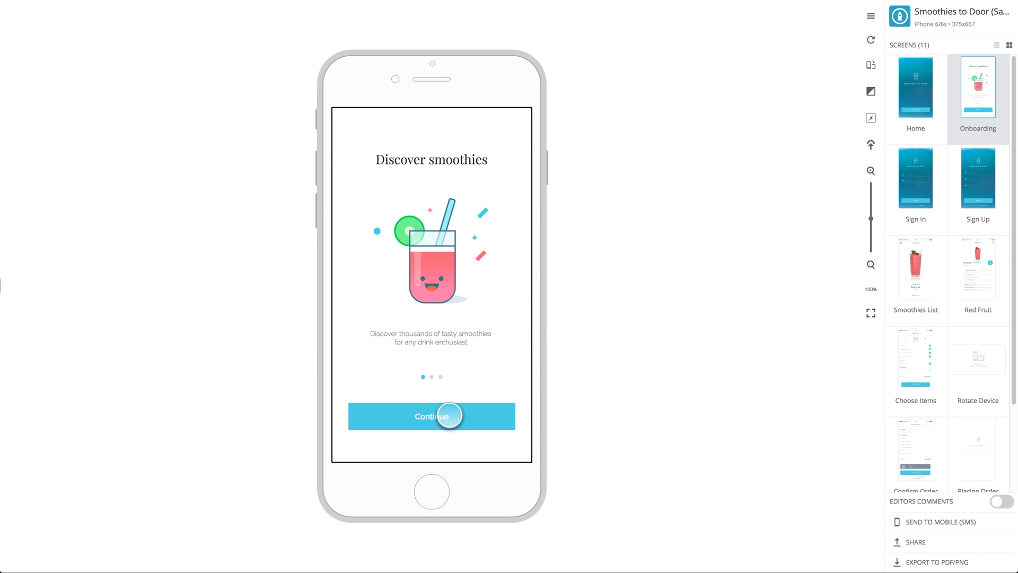
Tap Continue through the Discover smoothies screens up to Next day delivery
click(432, 416)
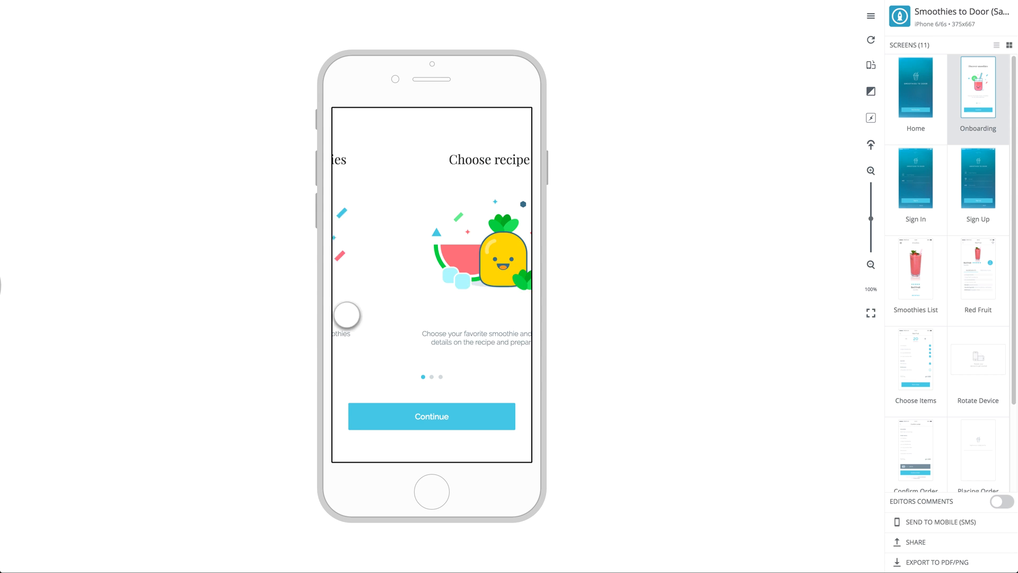
click(431, 416)
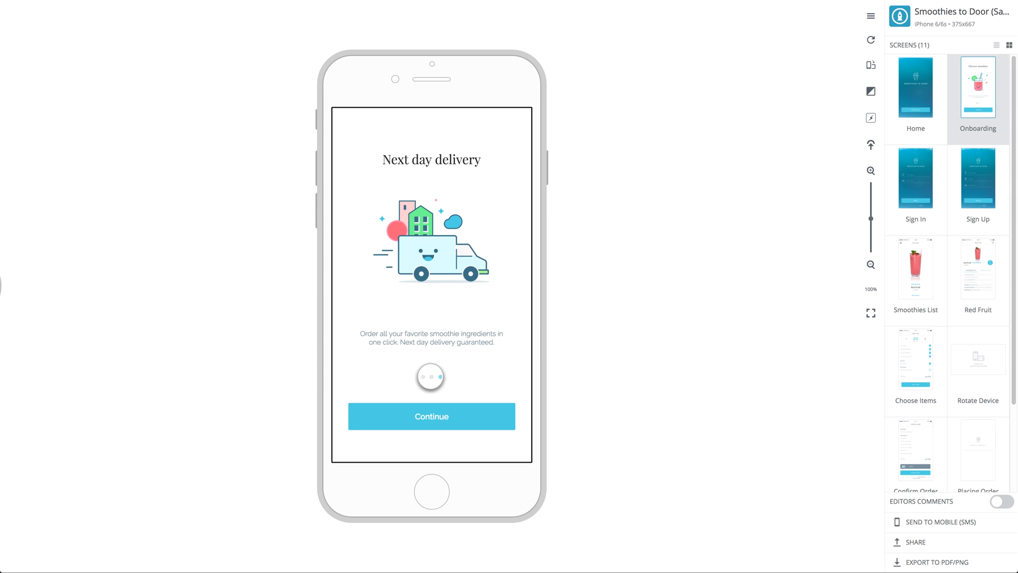
click(430, 416)
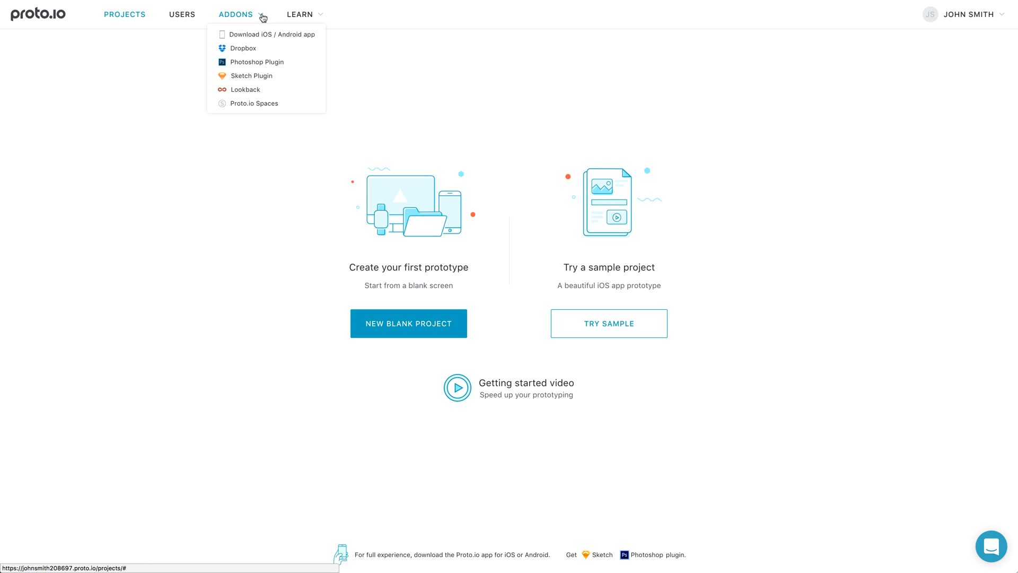
Download the Sketch plugin from Addons and install Proto.io Export 1.13 into Sketch
click(250, 76)
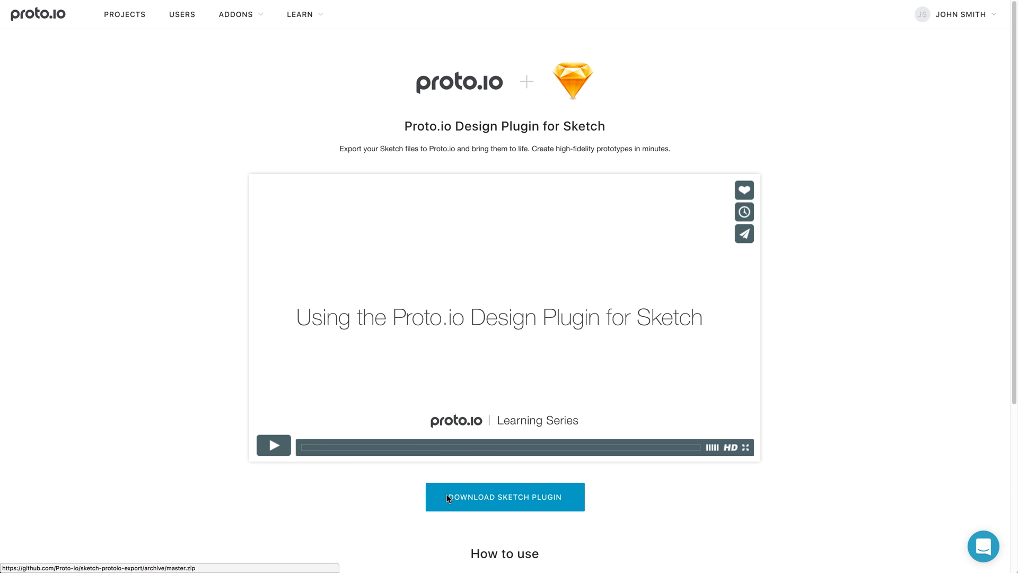
click(504, 497)
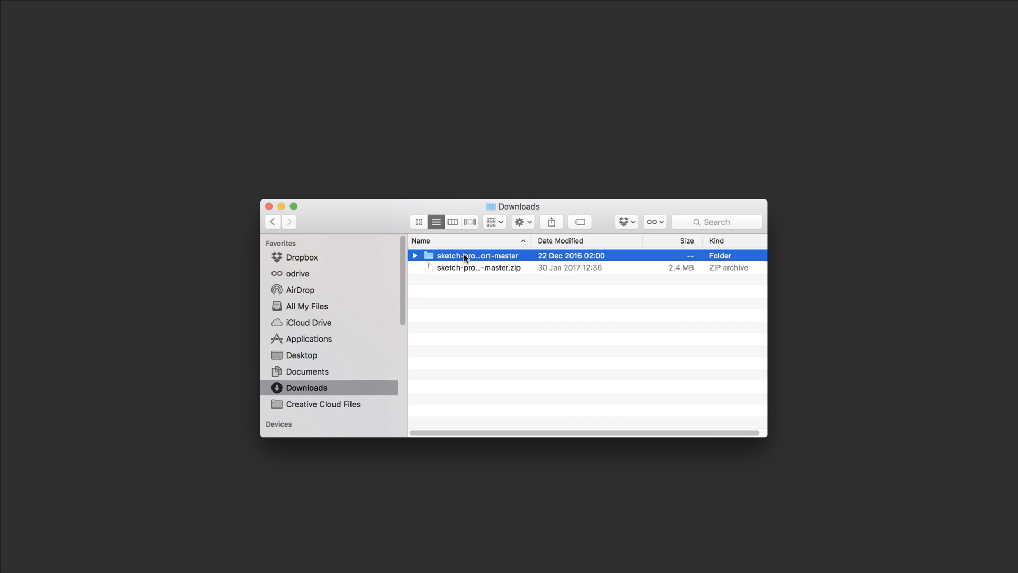
double_click(491, 255)
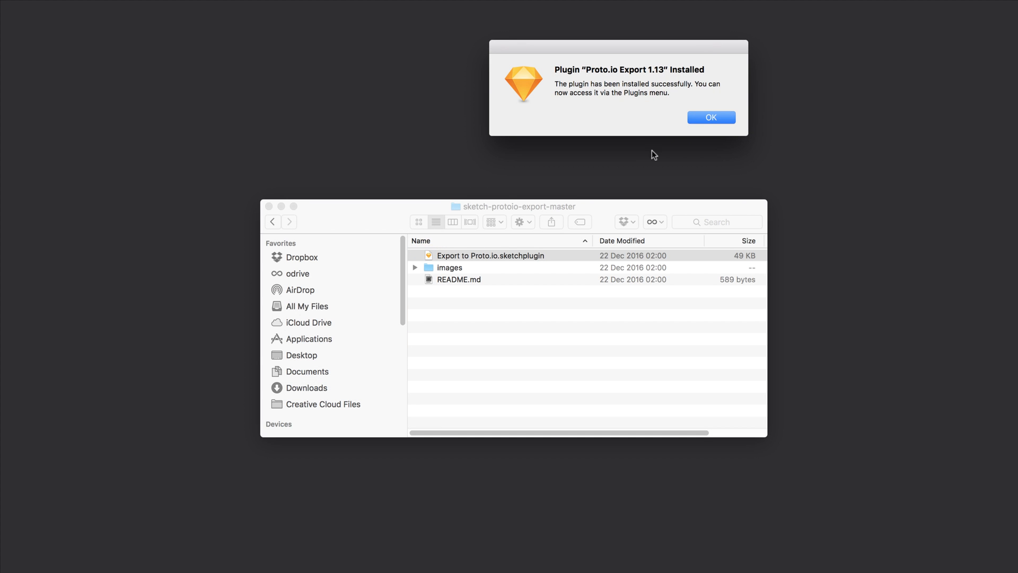
click(710, 118)
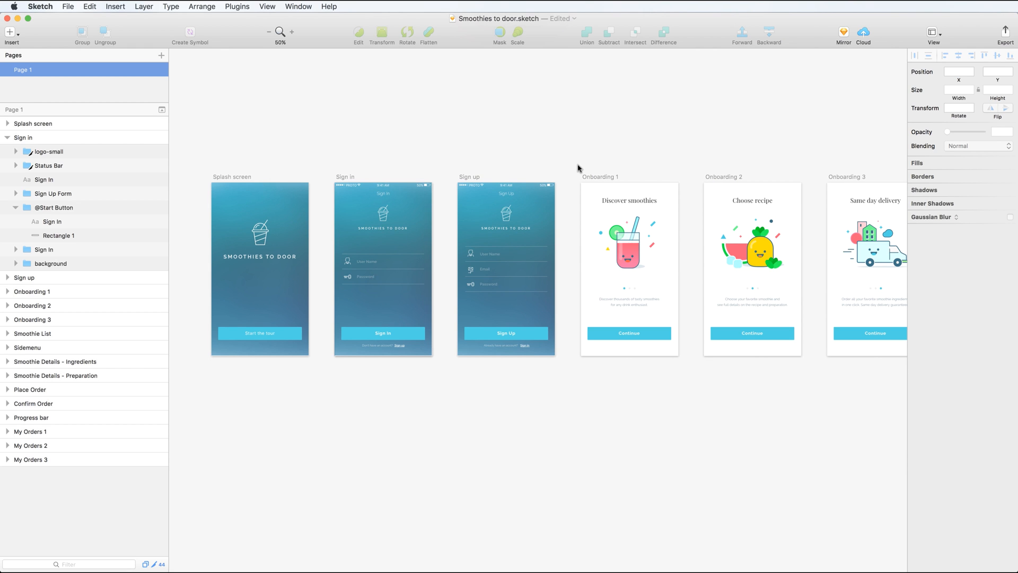
mouse_move(323, 54)
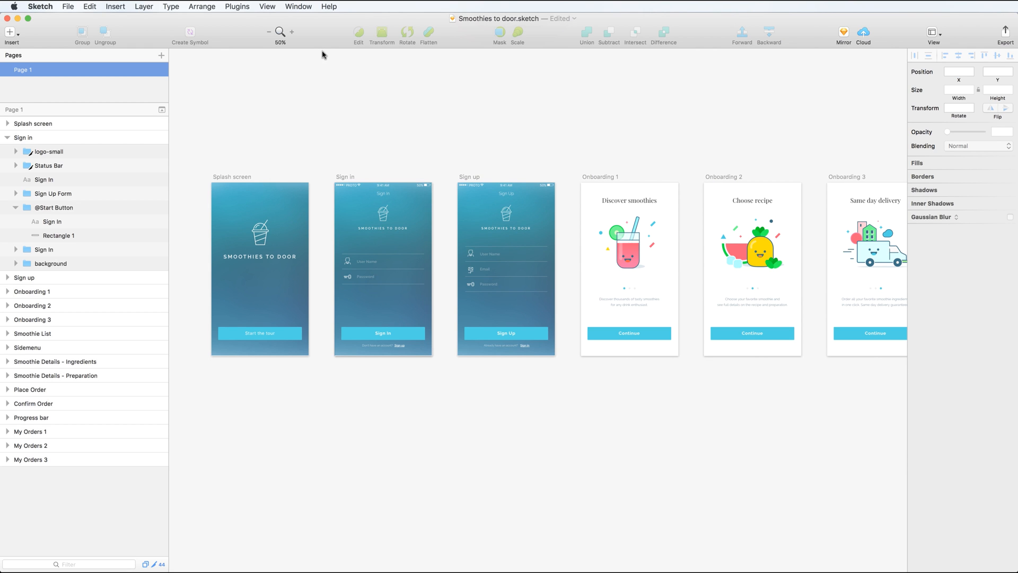
Export all pages and artboards as screens via the Proto.io Export plugin
click(237, 5)
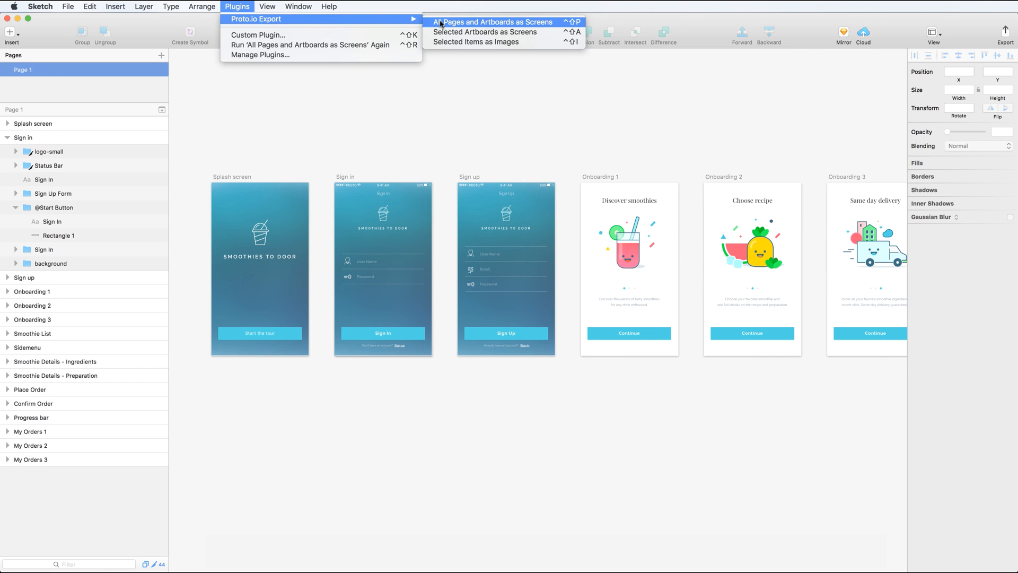
click(492, 22)
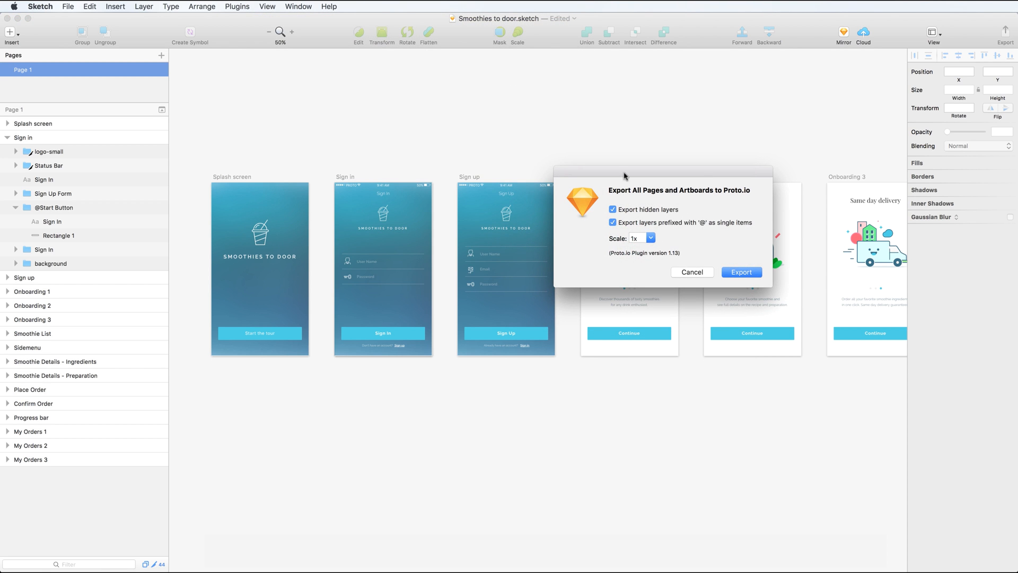
click(741, 271)
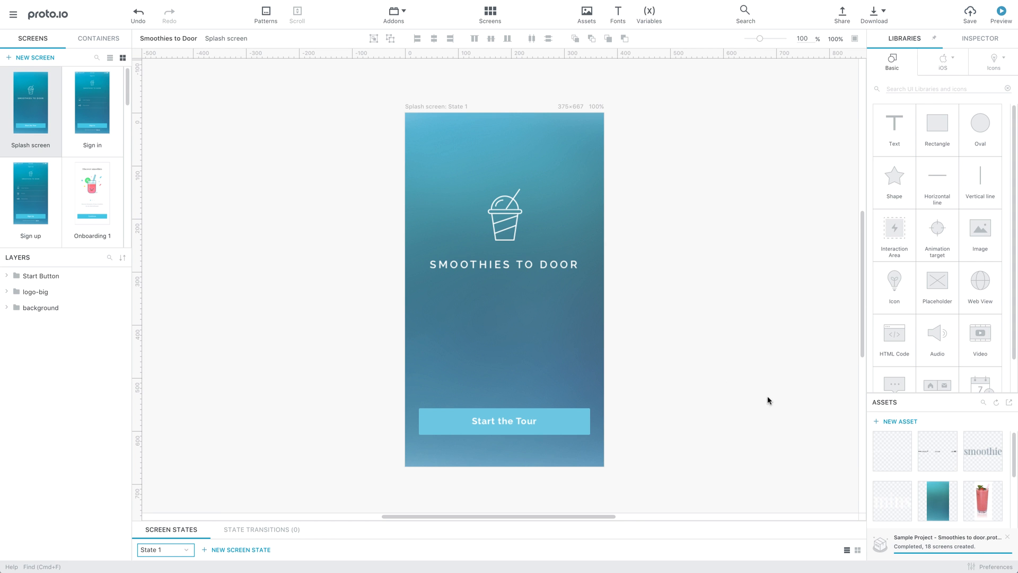
Link the splash screen's Start the Tour button to Onboarding 1 and preview
click(93, 100)
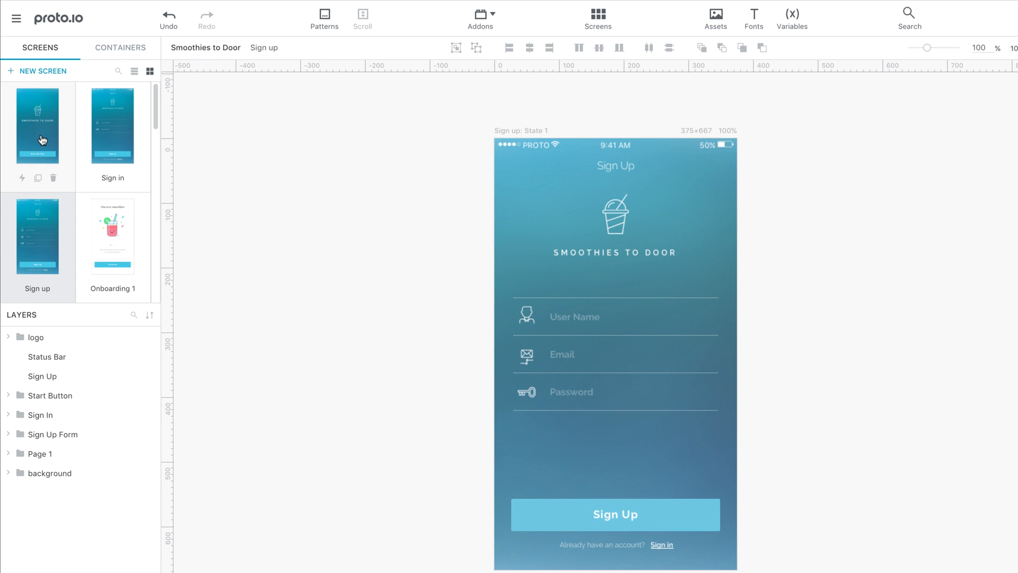
click(37, 124)
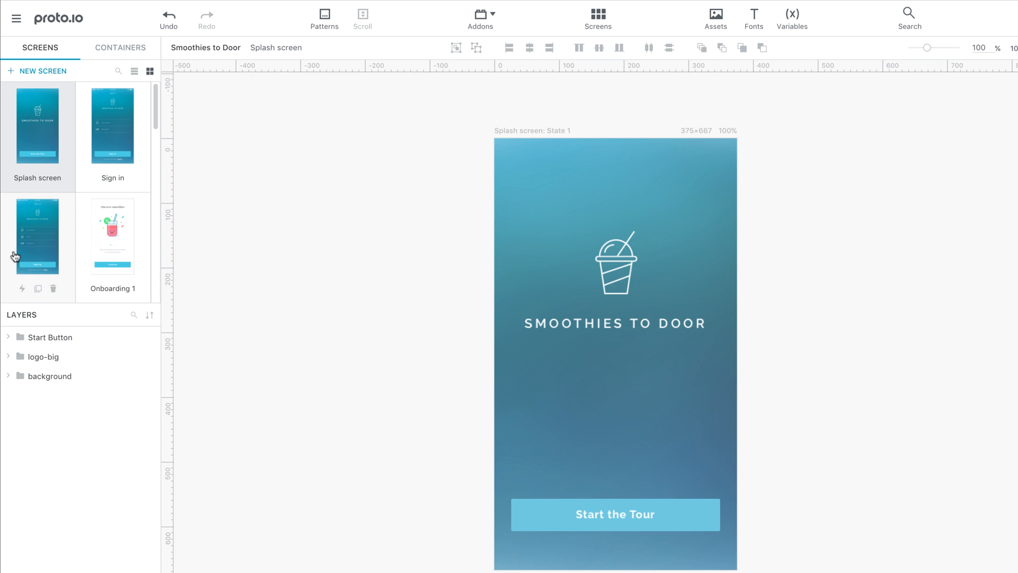
click(8, 338)
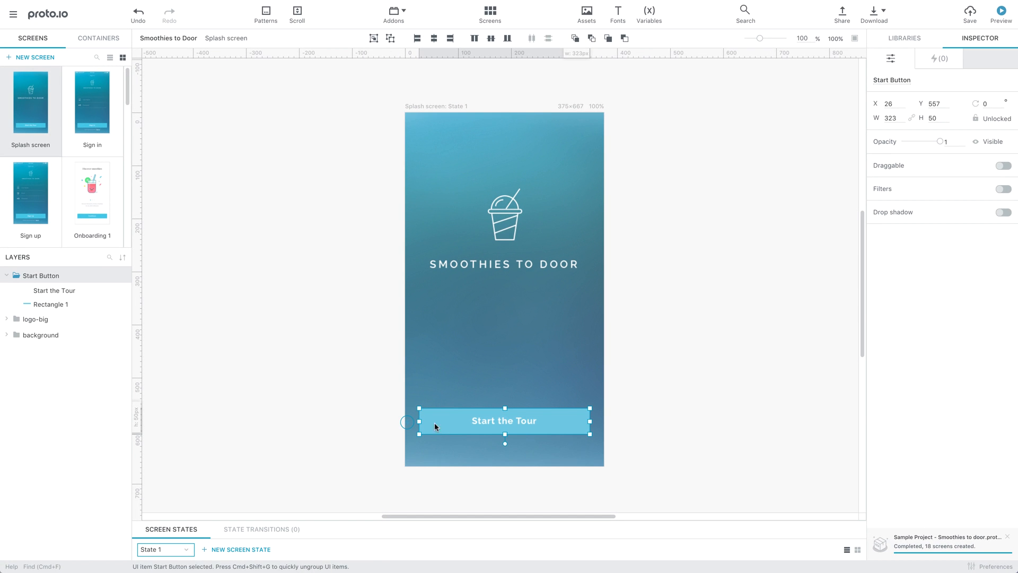
drag(402, 421, 115, 204)
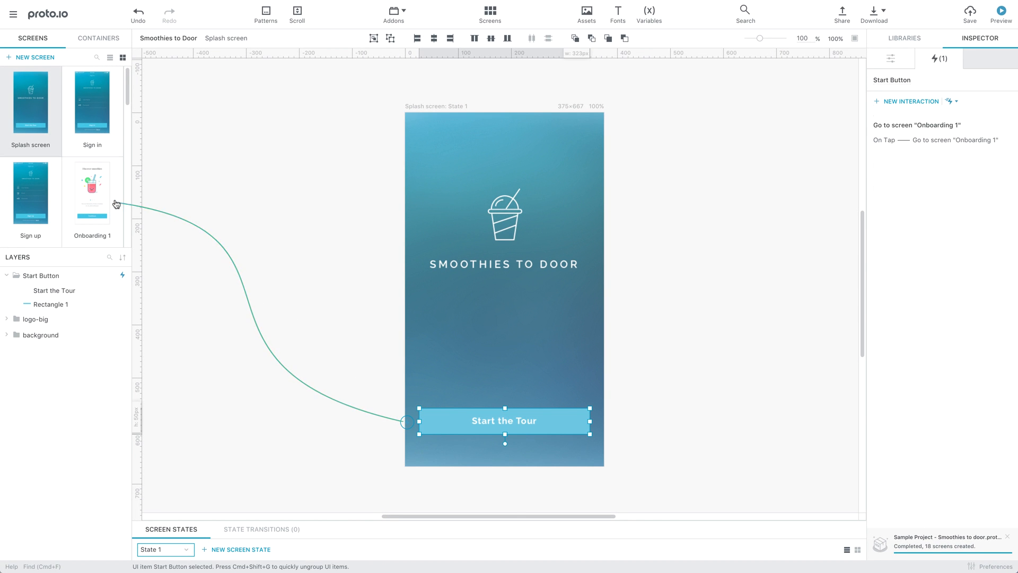
click(1000, 12)
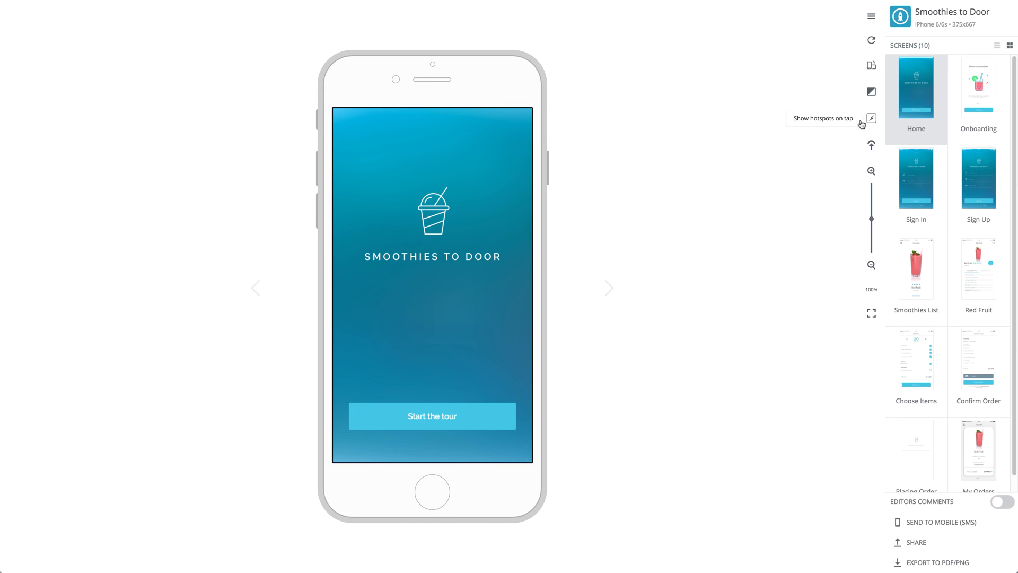
Tap Start the tour, then Continue on the Discover smoothies screen
click(431, 416)
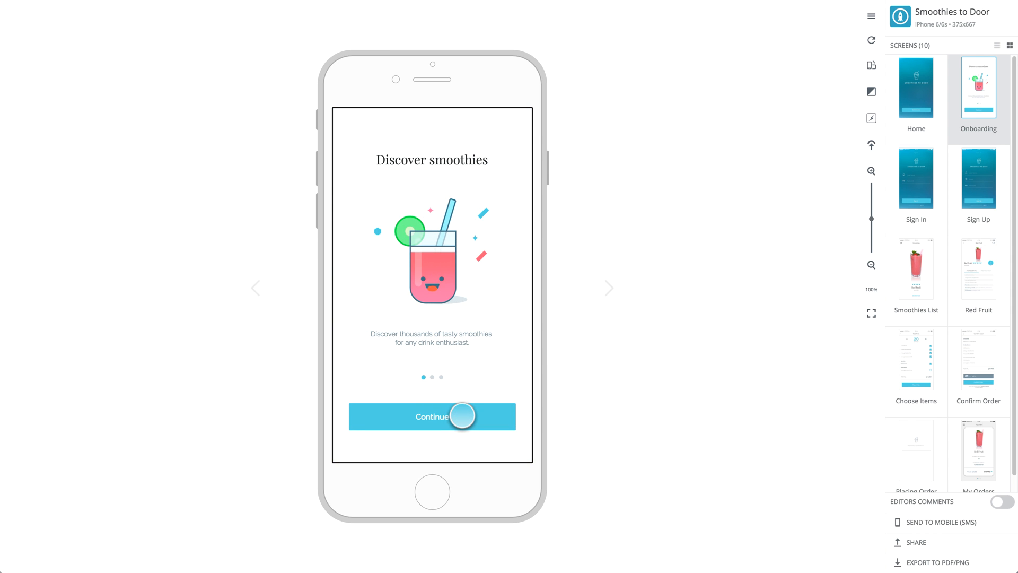
click(432, 416)
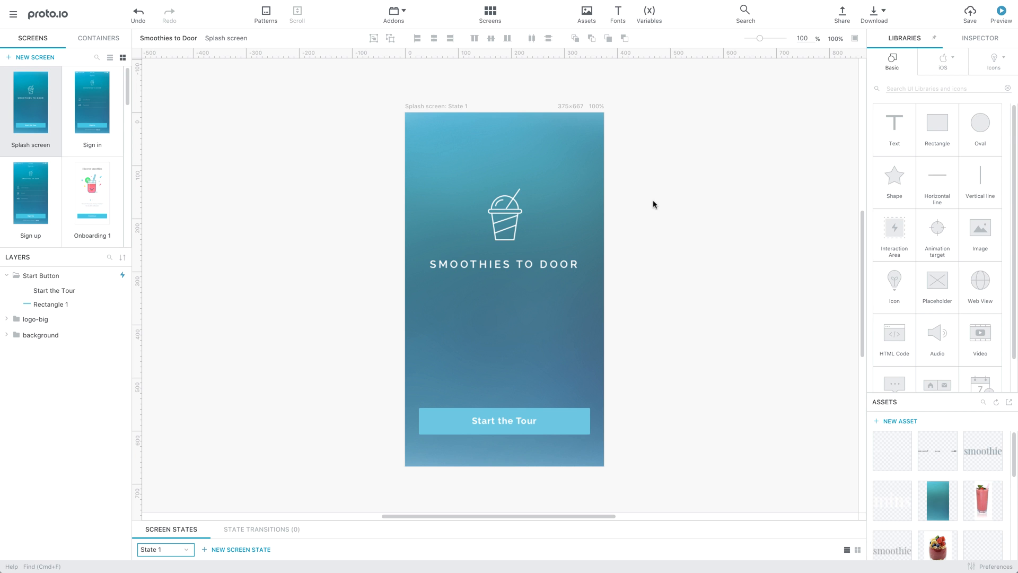
mouse_move(403, 14)
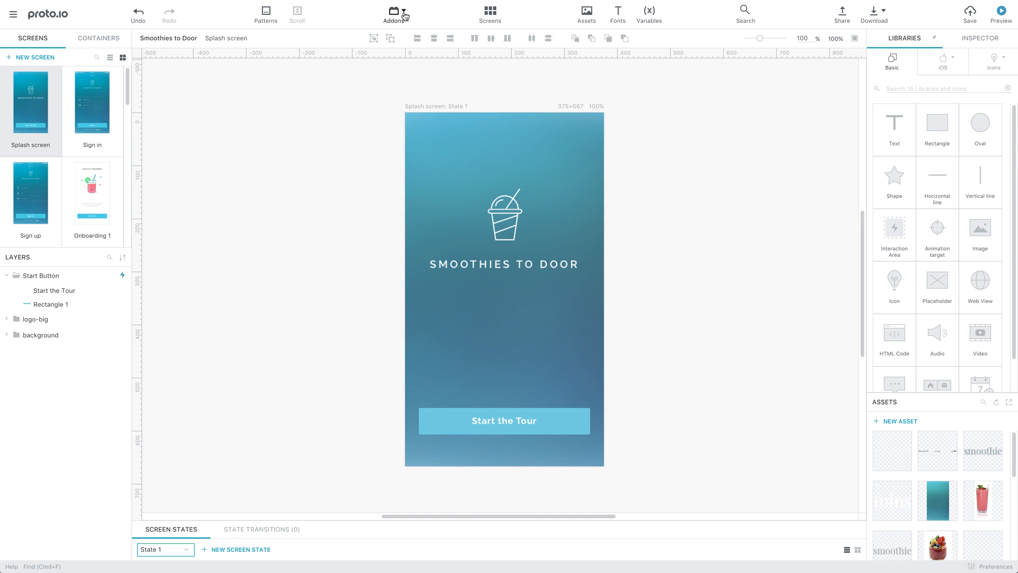
click(393, 15)
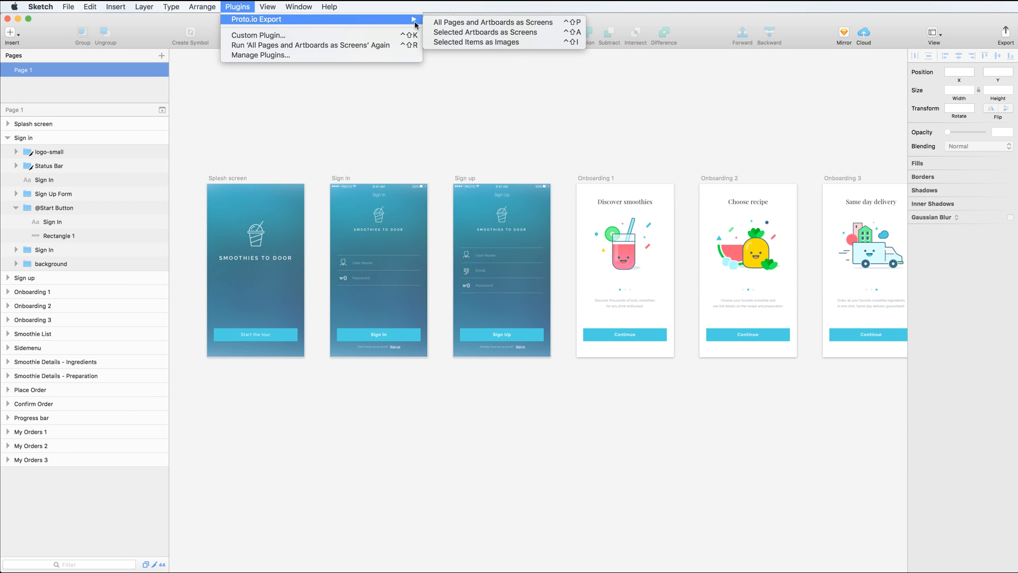
Save the Proto.io export into Dropbox > Apps > Proto.io > videotutorials > project > assets
click(492, 22)
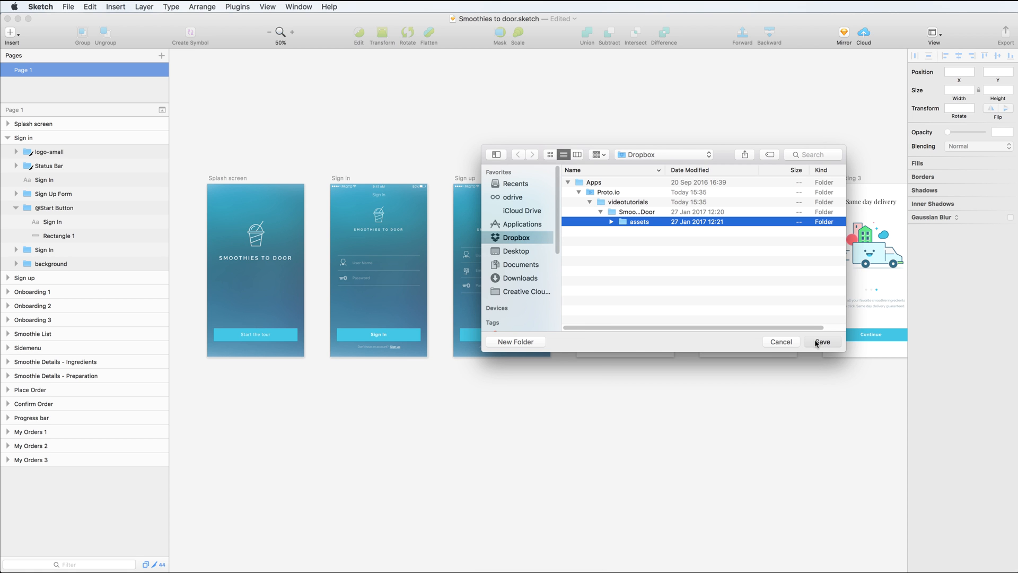
click(822, 341)
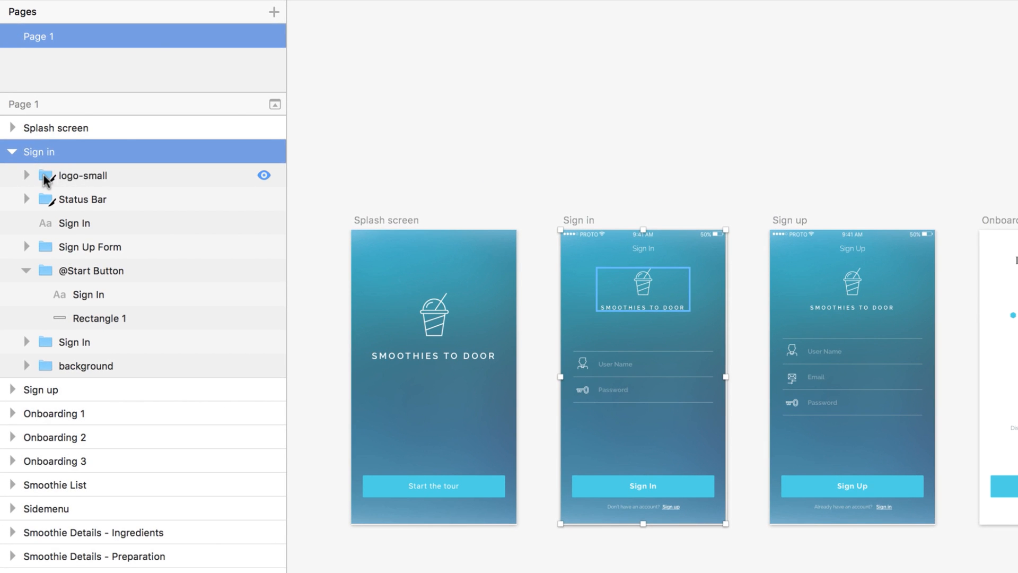
double_click(84, 176)
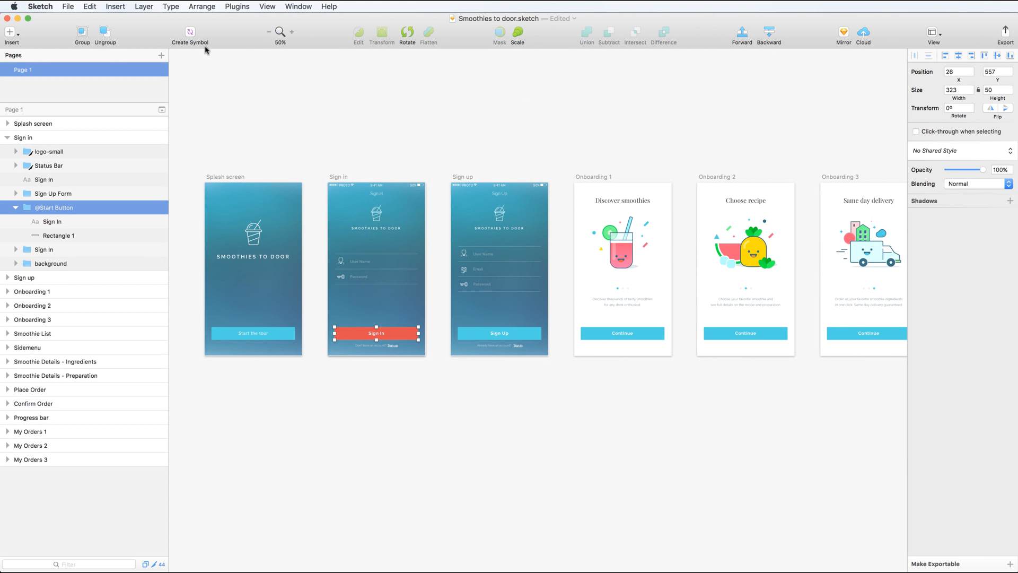
click(237, 6)
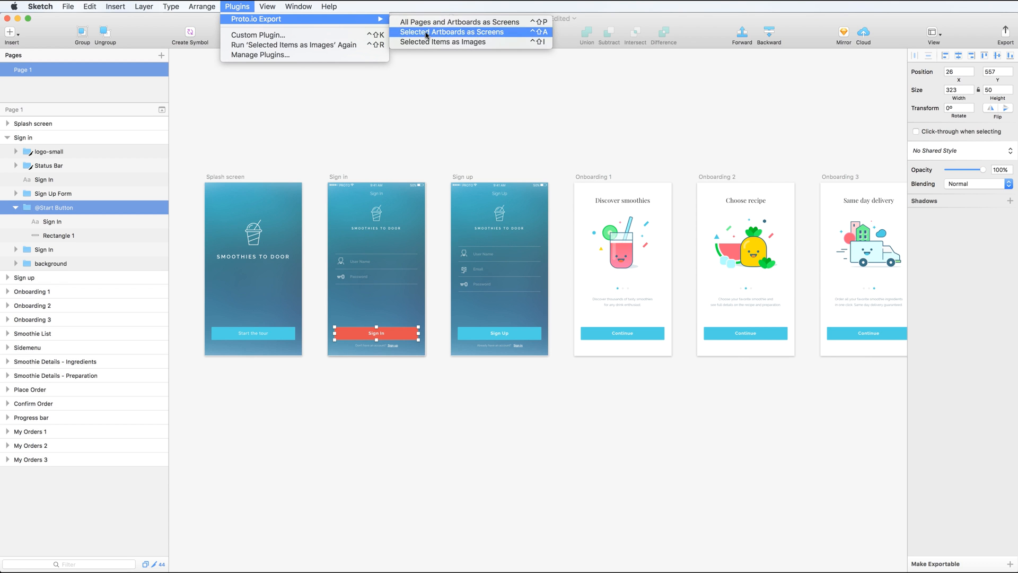
click(457, 31)
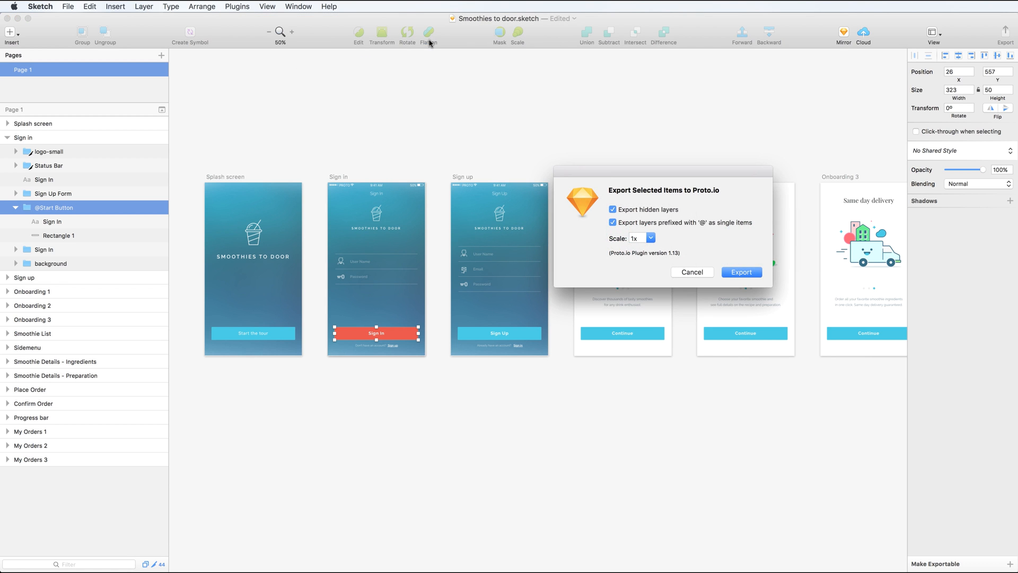
click(741, 272)
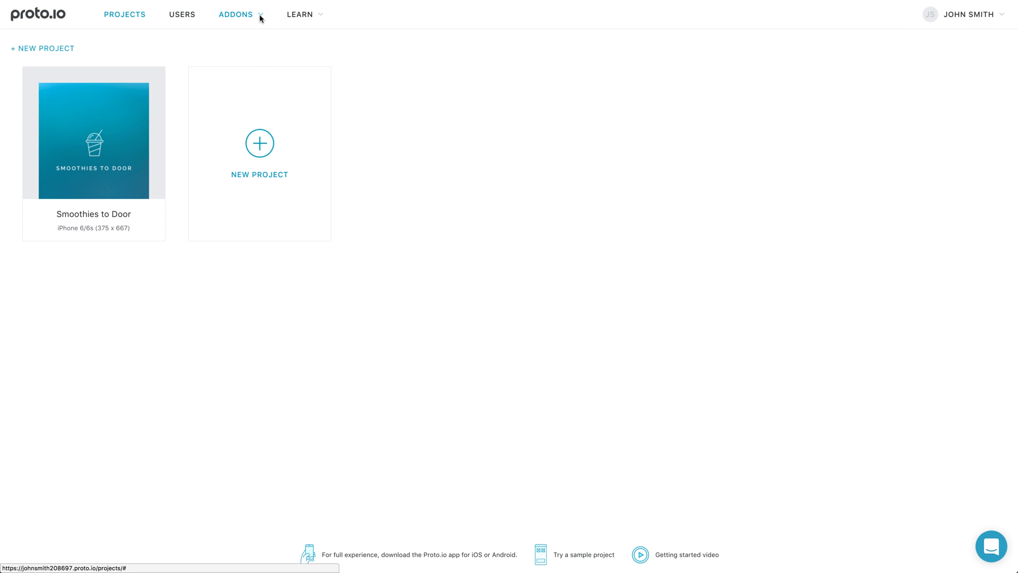
Choose Addons > Sketch Plugin on the projects dashboard
click(235, 14)
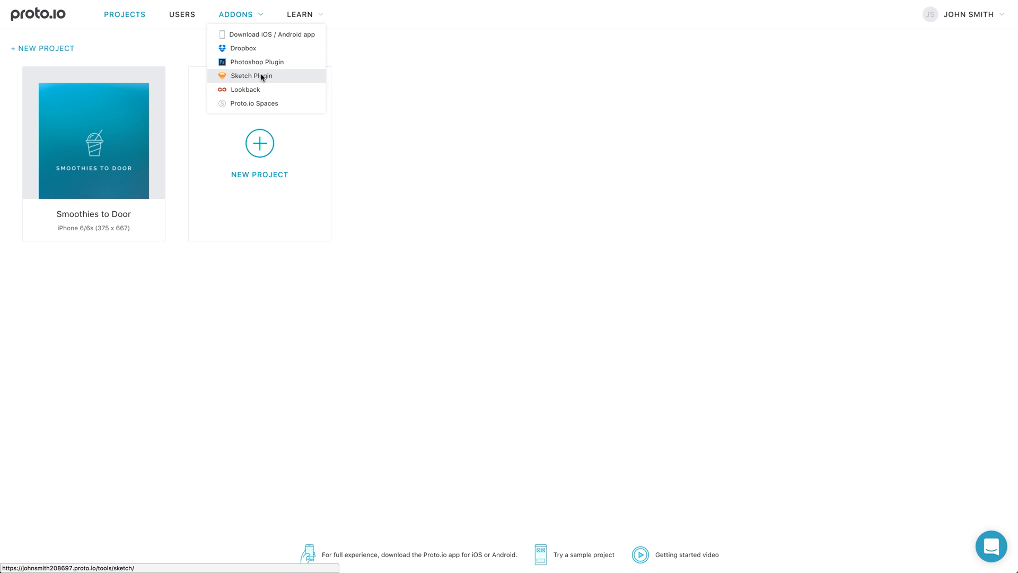
click(250, 76)
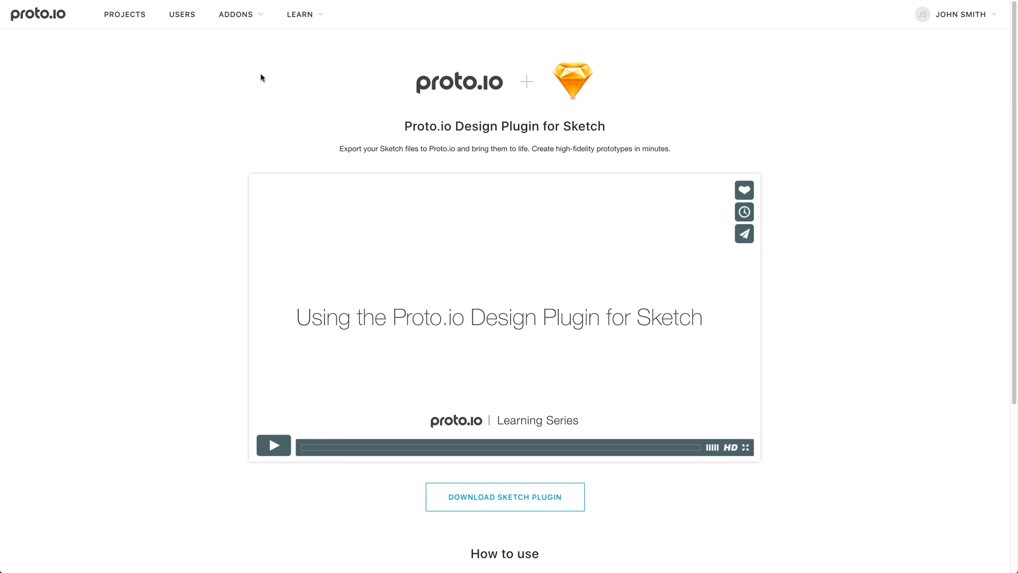